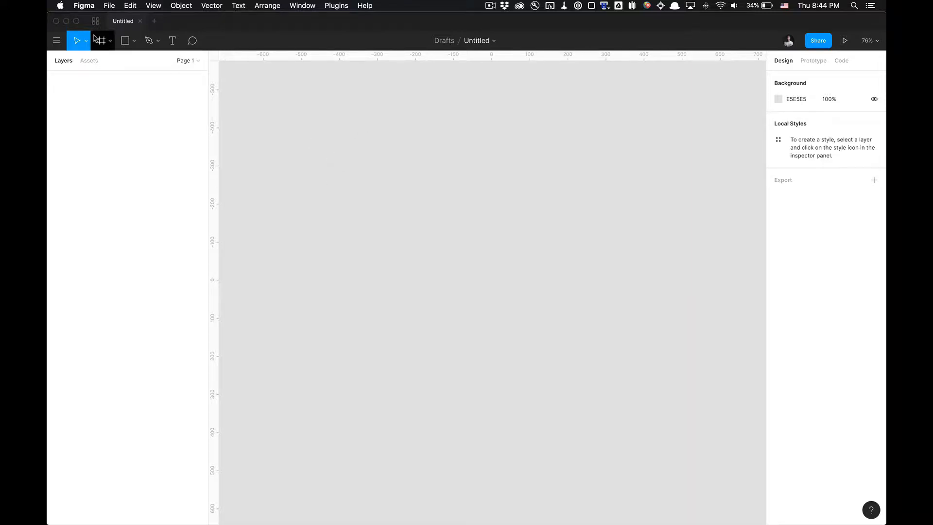
From the file browser's Plugins page, browse all plugins and install Unsplash.
{"action": "left_click", "coordinate": [96, 21]}
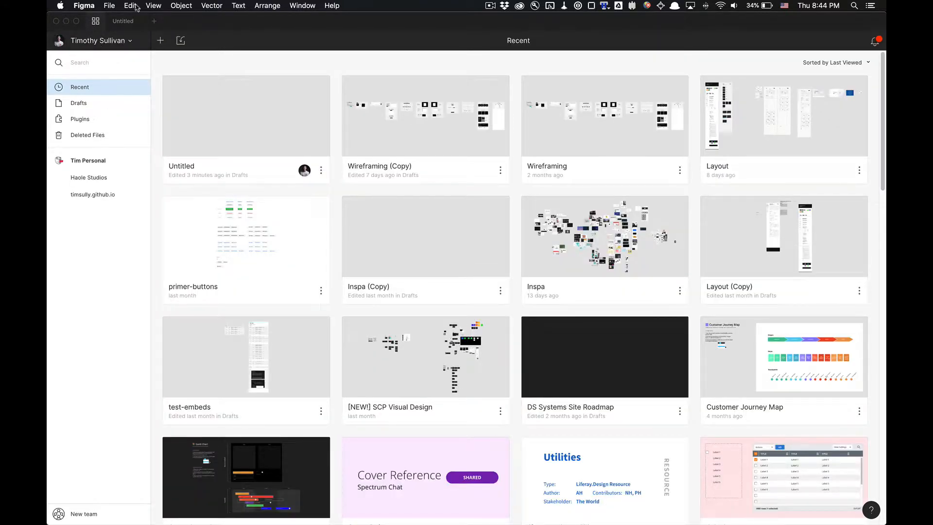
{"action": "left_click", "coordinate": [80, 118]}
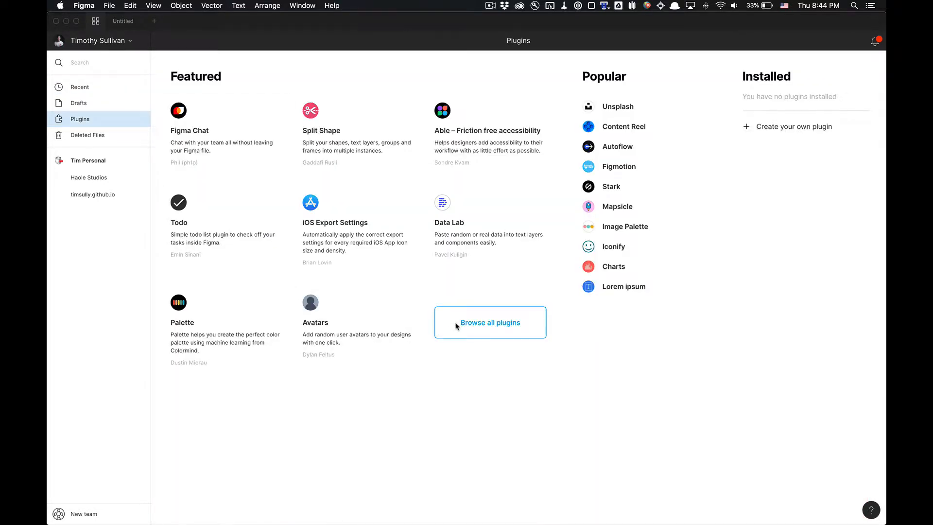
{"action": "mouse_move", "coordinate": [882, 119]}
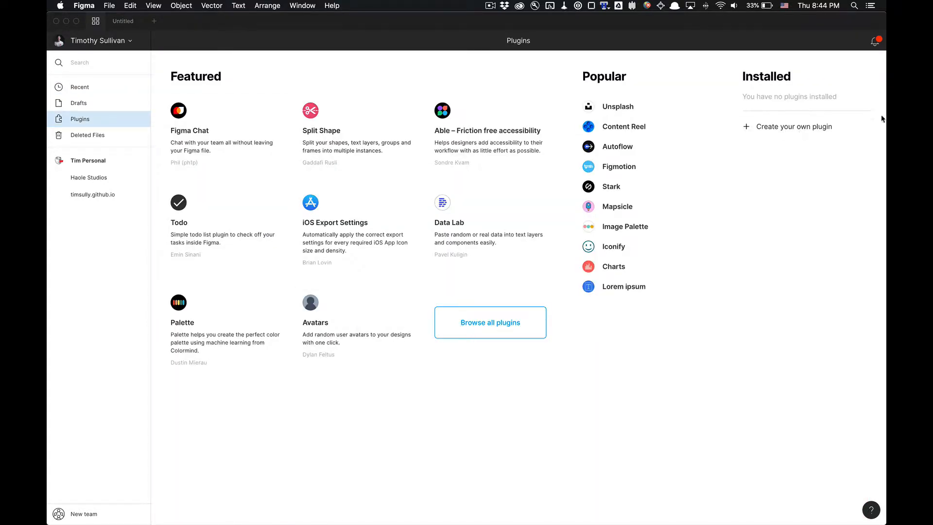
{"action": "left_click", "coordinate": [490, 322]}
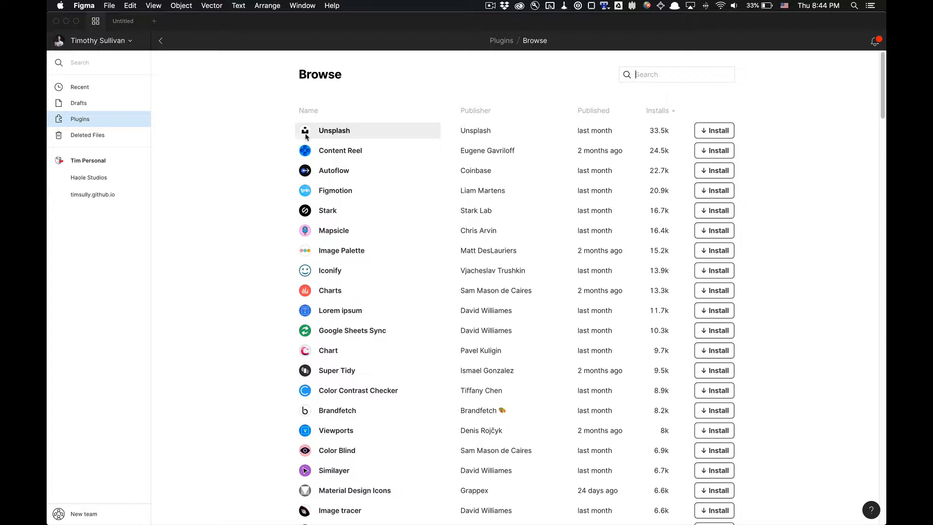
{"action": "mouse_move", "coordinate": [291, 76]}
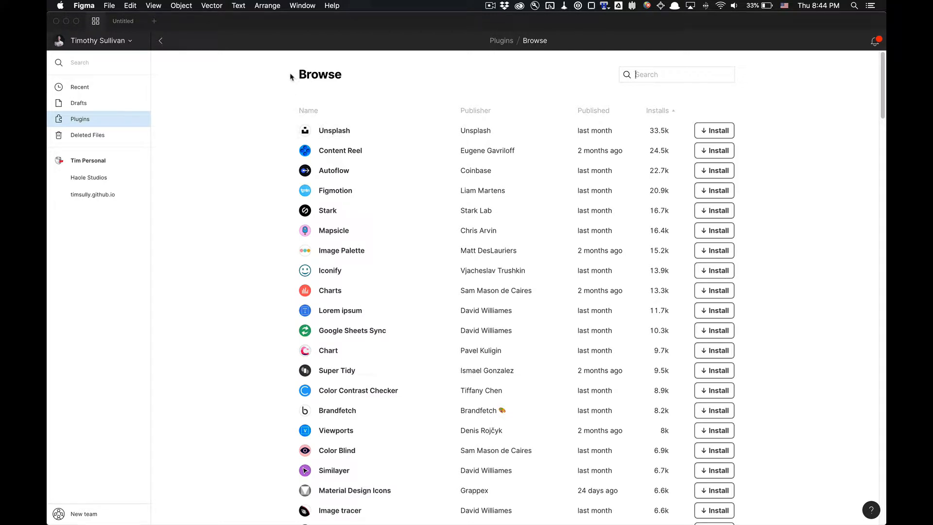
{"action": "mouse_move", "coordinate": [334, 130]}
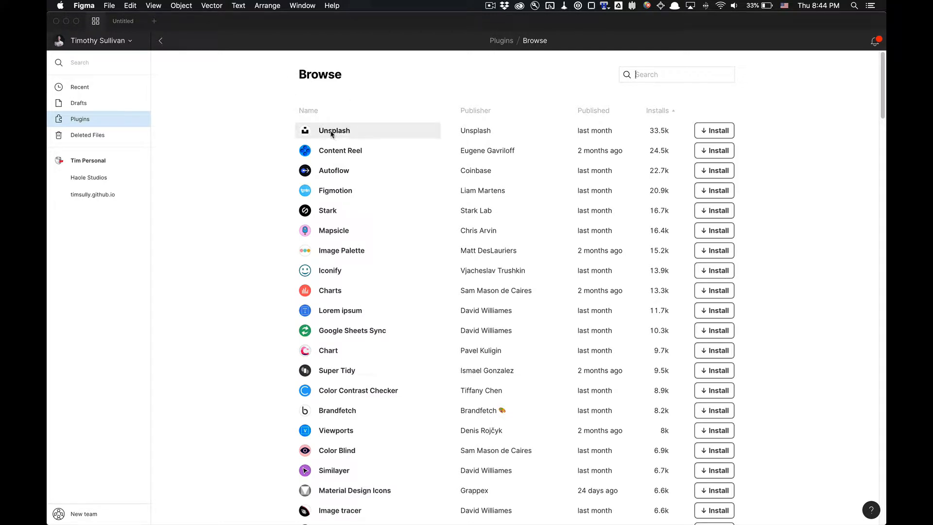
{"action": "mouse_move", "coordinate": [714, 130]}
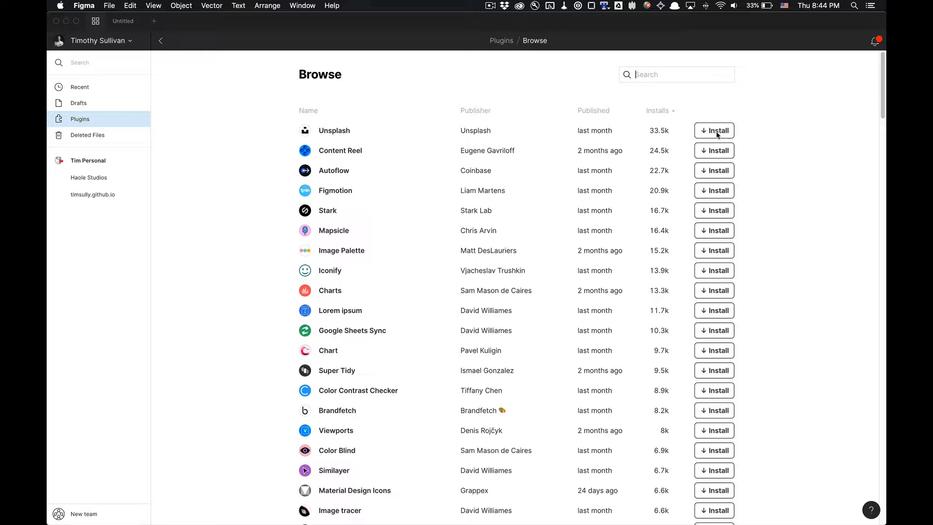
{"action": "left_click", "coordinate": [714, 131]}
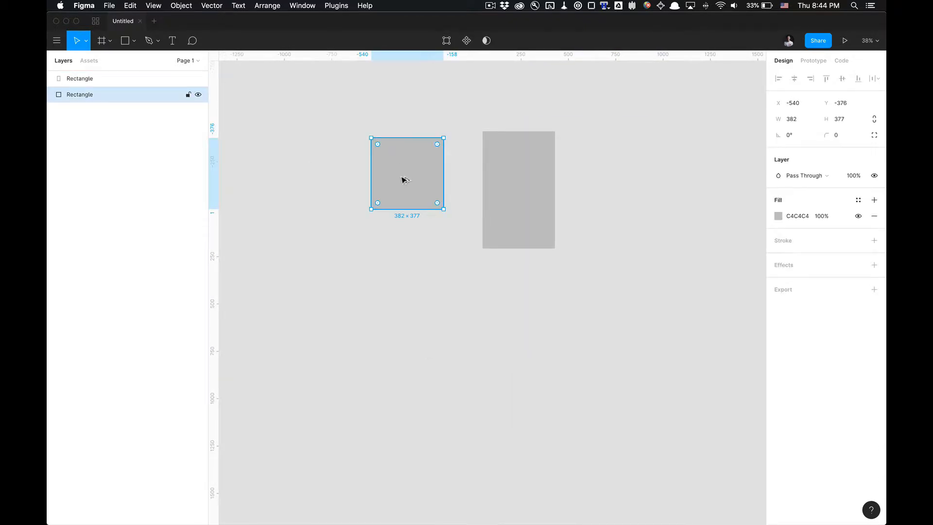
Draw another gray rectangle to complete the 2×2 layout and bring up the canvas context menu.
{"action": "left_click_drag", "start_coordinate": [407, 174], "coordinate": [407, 324]}
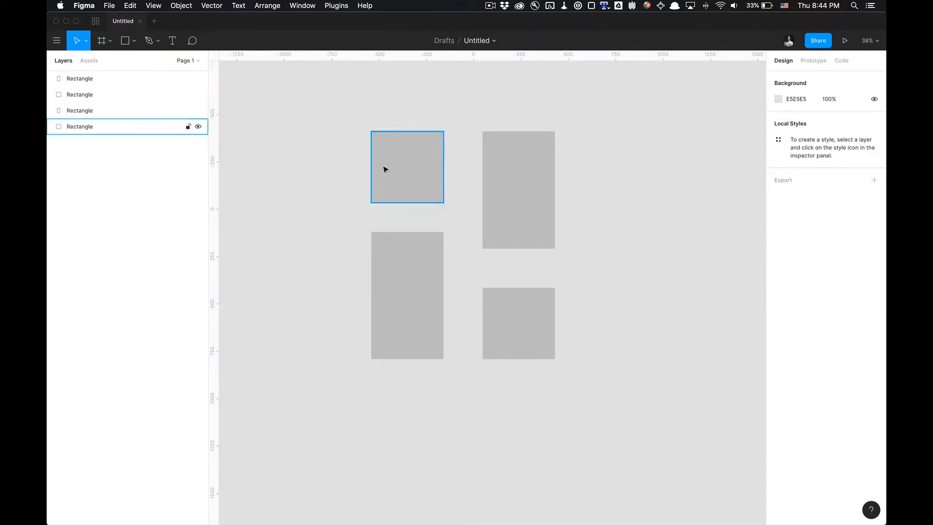
{"action": "right_click", "coordinate": [384, 170]}
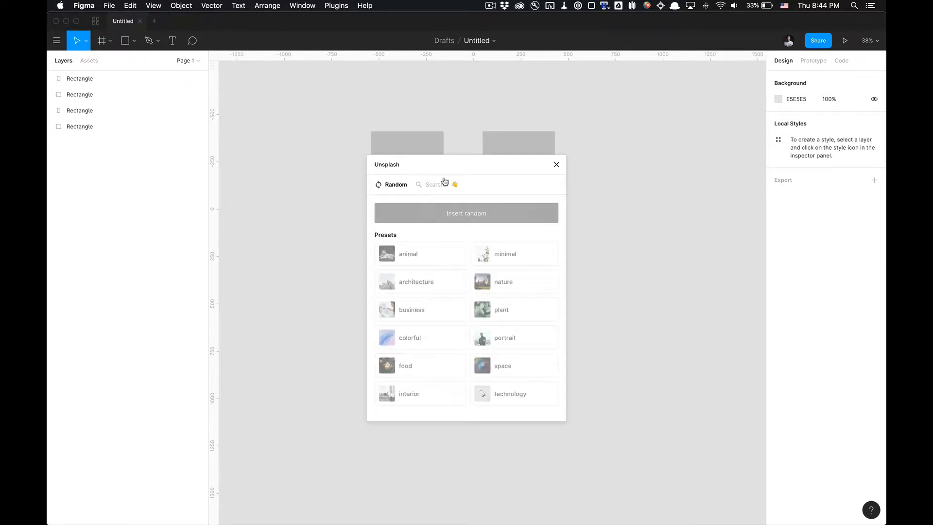
Move the Unsplash window aside, select the top-left square, and switch the plugin to Search.
{"action": "left_click_drag", "start_coordinate": [466, 165], "coordinate": [218, 105]}
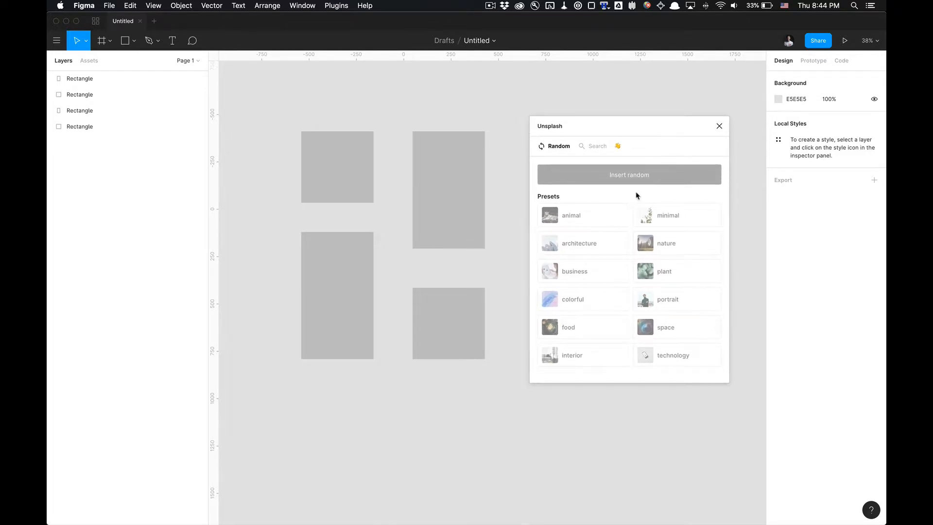
{"action": "mouse_move", "coordinate": [582, 197]}
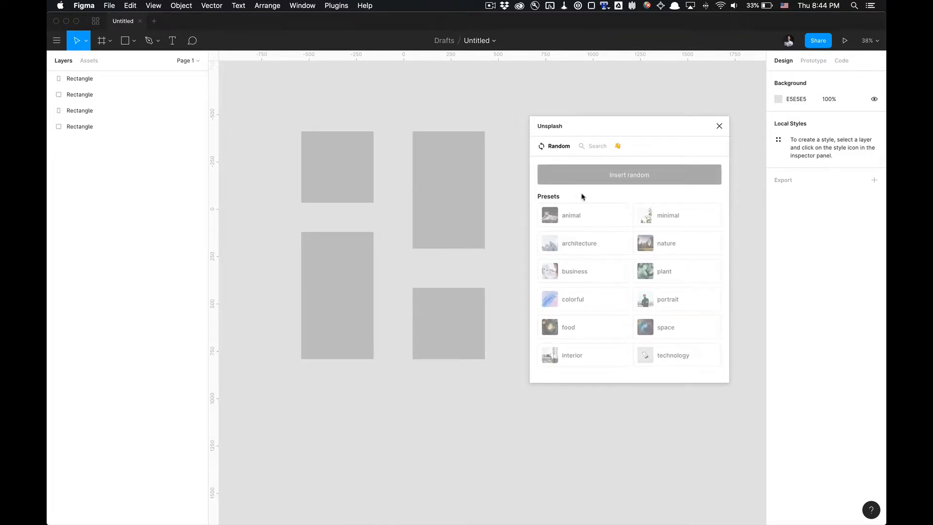
{"action": "left_click", "coordinate": [337, 167]}
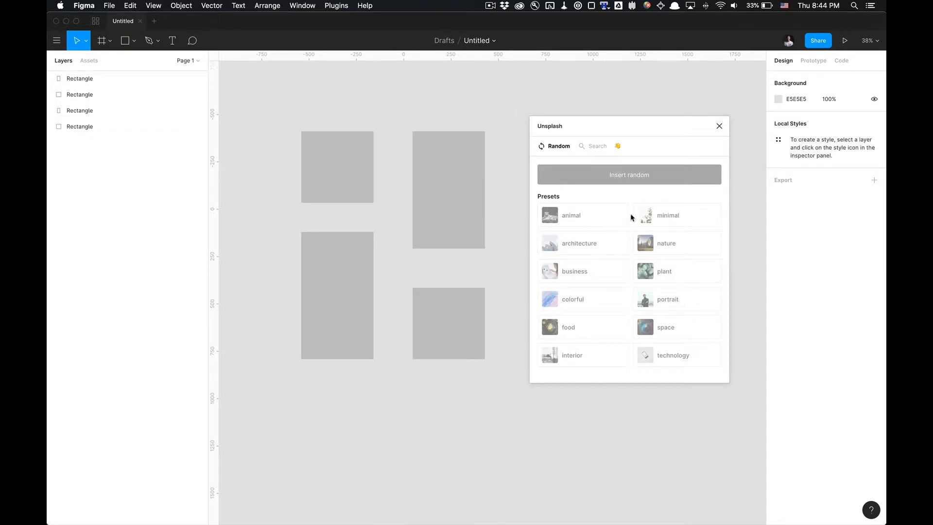
{"action": "mouse_move", "coordinate": [398, 173]}
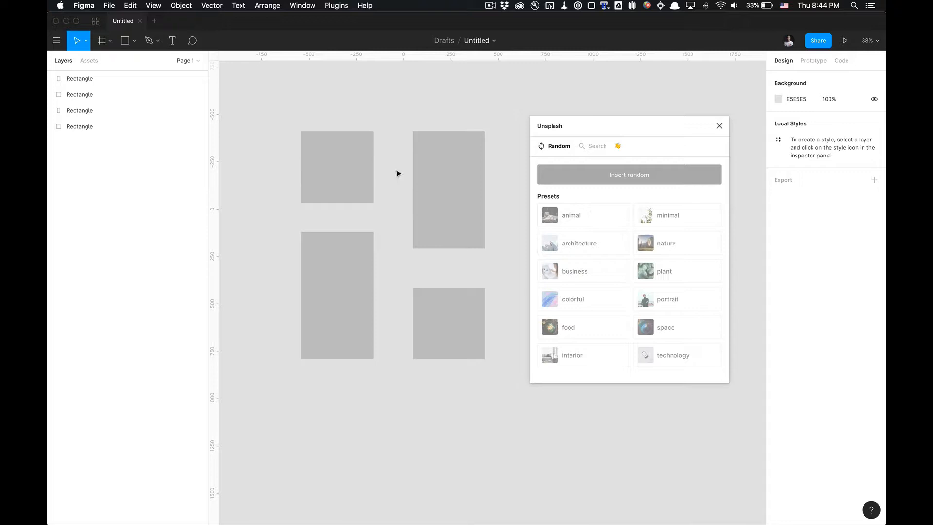
{"action": "left_click", "coordinate": [336, 167]}
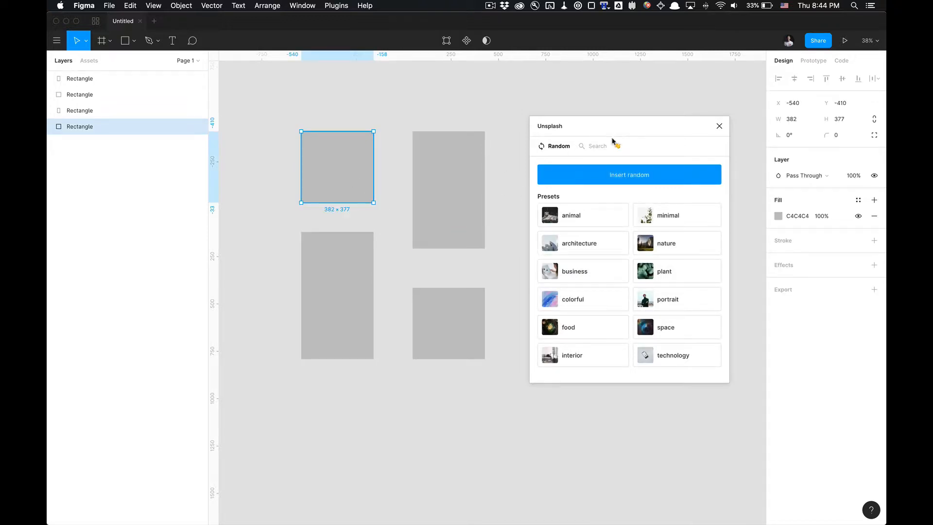
{"action": "mouse_move", "coordinate": [589, 183]}
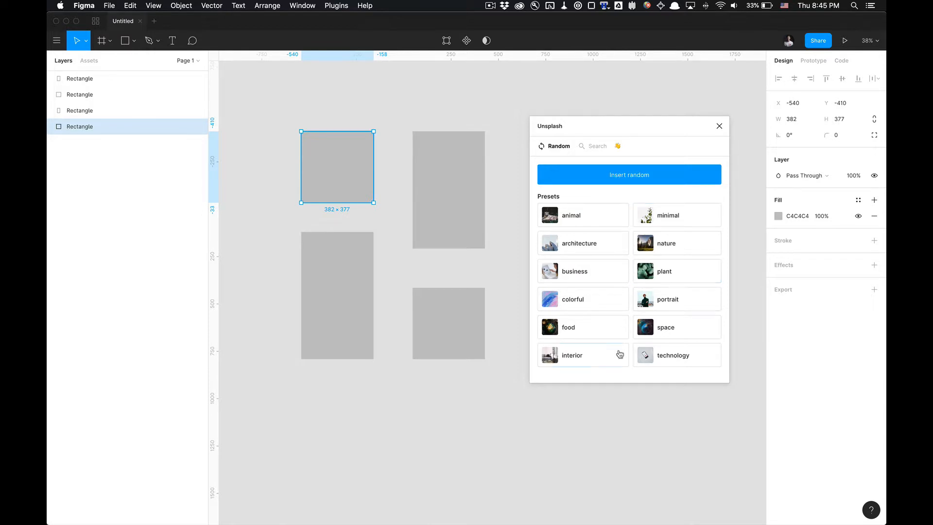
{"action": "mouse_move", "coordinate": [619, 149]}
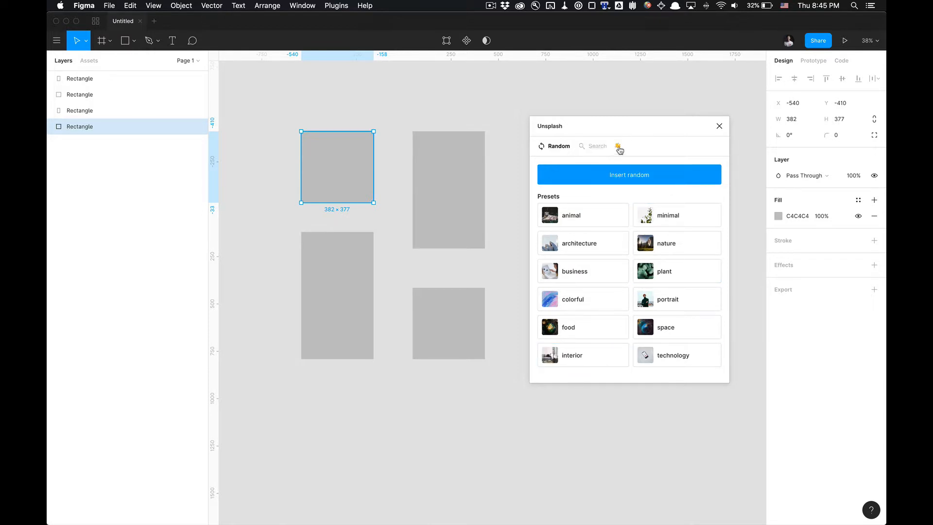
{"action": "left_click", "coordinate": [618, 147]}
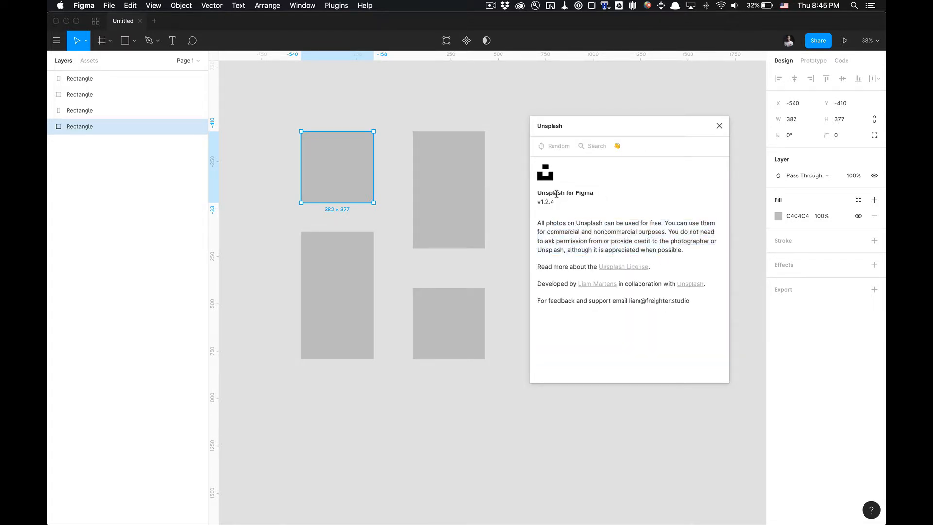
{"action": "mouse_move", "coordinate": [619, 297]}
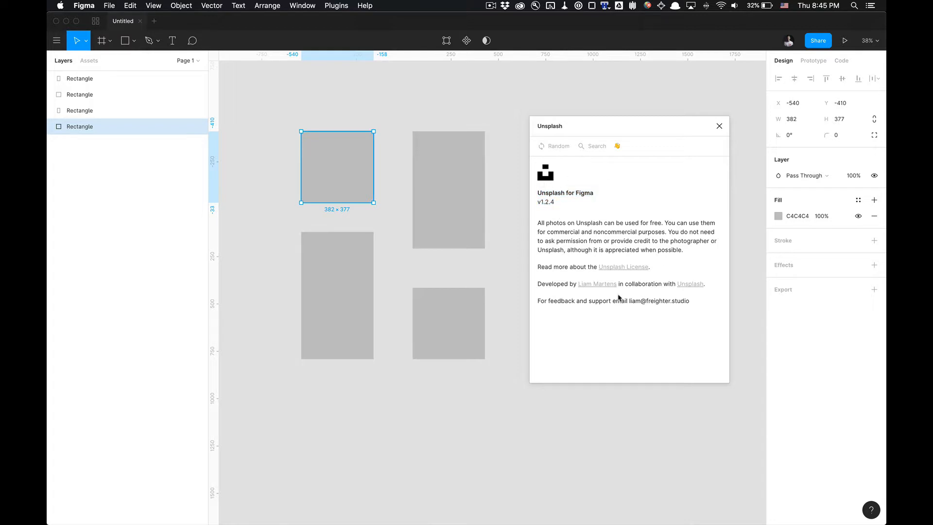
{"action": "left_click", "coordinate": [597, 146]}
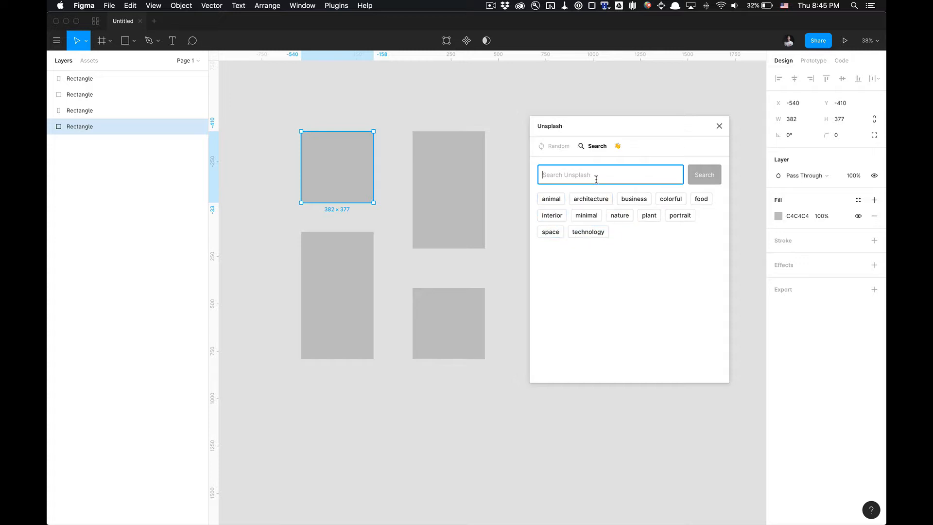
Search Unsplash for 'surf' and fill the top-left rectangle with the sunset surfer photo.
{"action": "type", "text": "surf"}
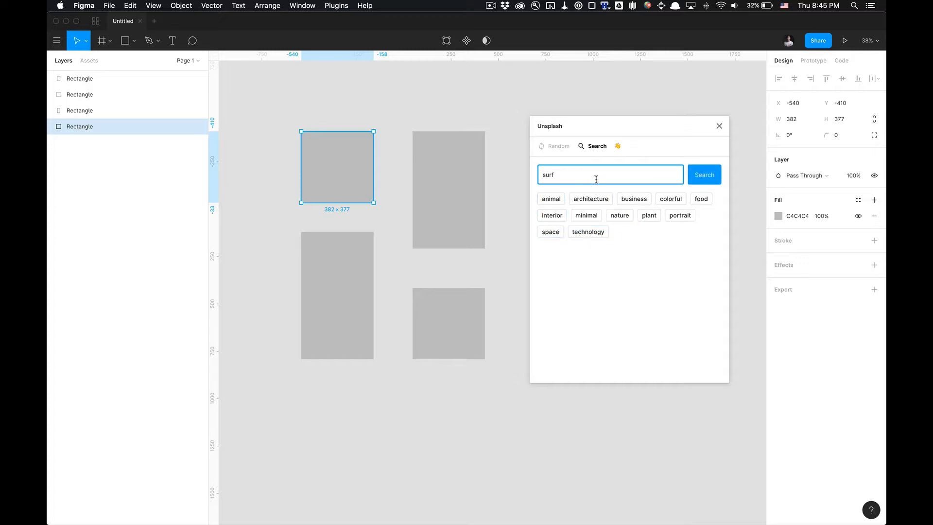
{"action": "left_click", "coordinate": [704, 174]}
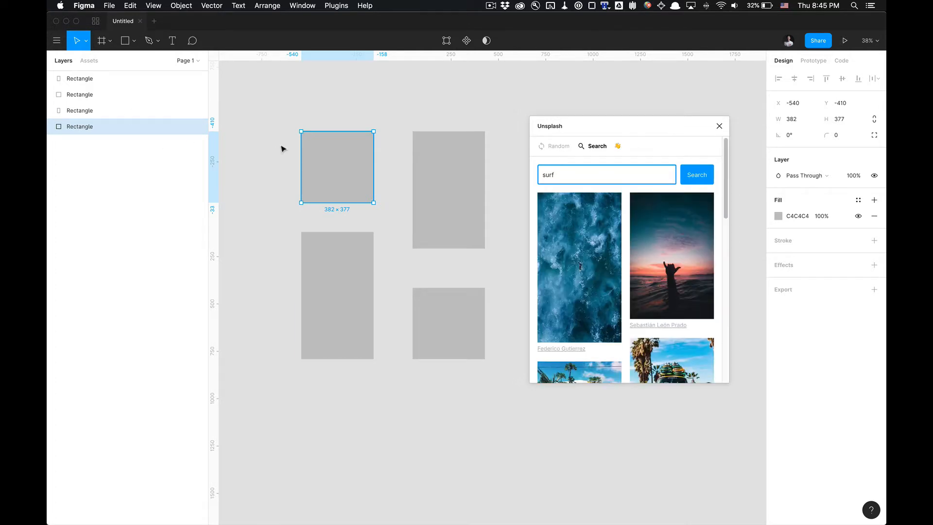
{"action": "mouse_move", "coordinate": [668, 298]}
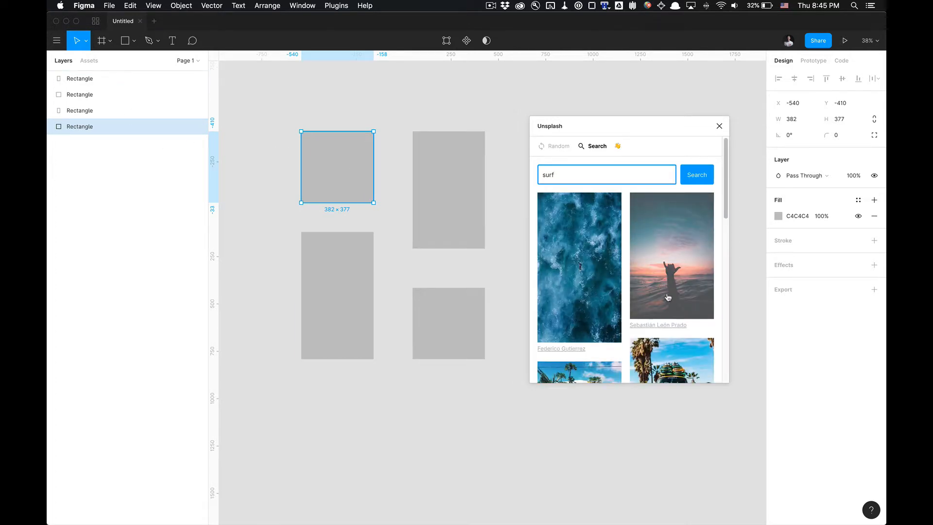
{"action": "mouse_move", "coordinate": [686, 290]}
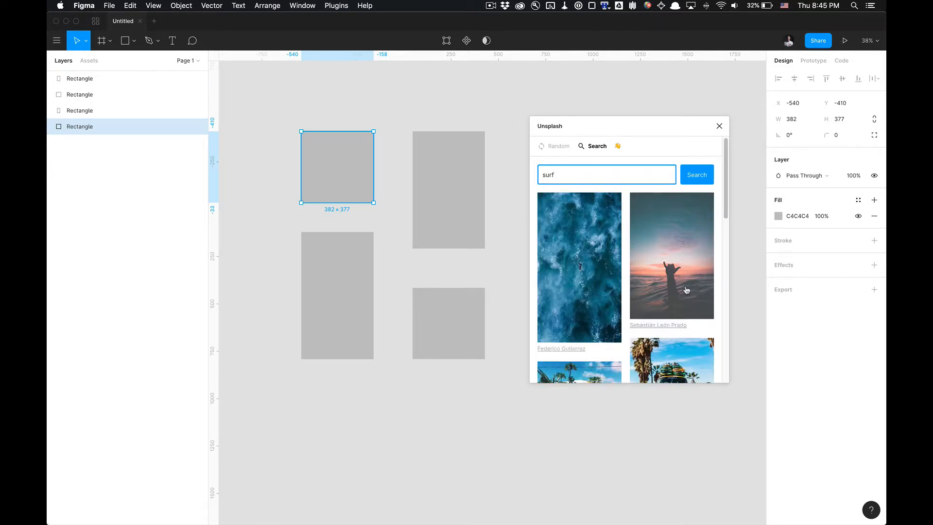
{"action": "left_click", "coordinate": [671, 254]}
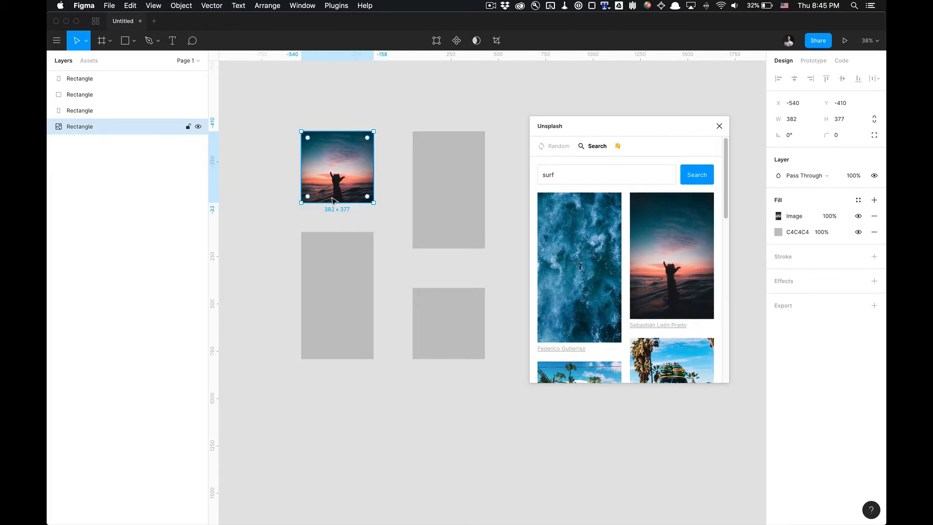
{"action": "mouse_move", "coordinate": [398, 179]}
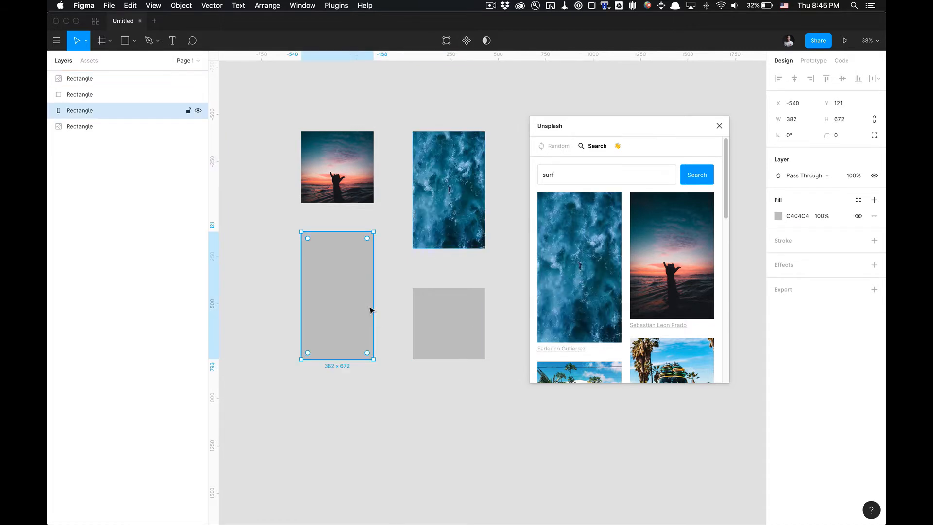
Scroll the surf results and fill the bottom-right rectangle with the sitting surfer photo.
{"action": "scroll", "scroll_direction": "down", "scroll_amount": 3}
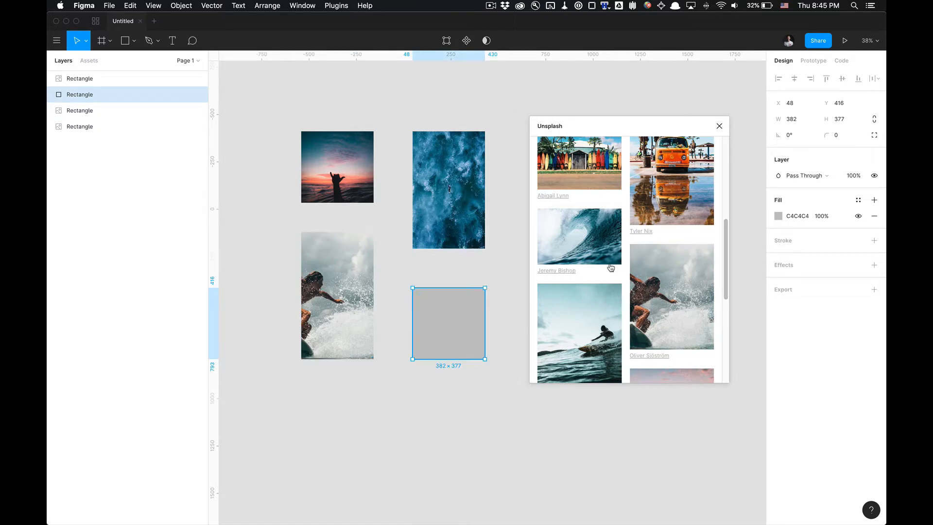
{"action": "scroll", "scroll_direction": "down", "scroll_amount": 3}
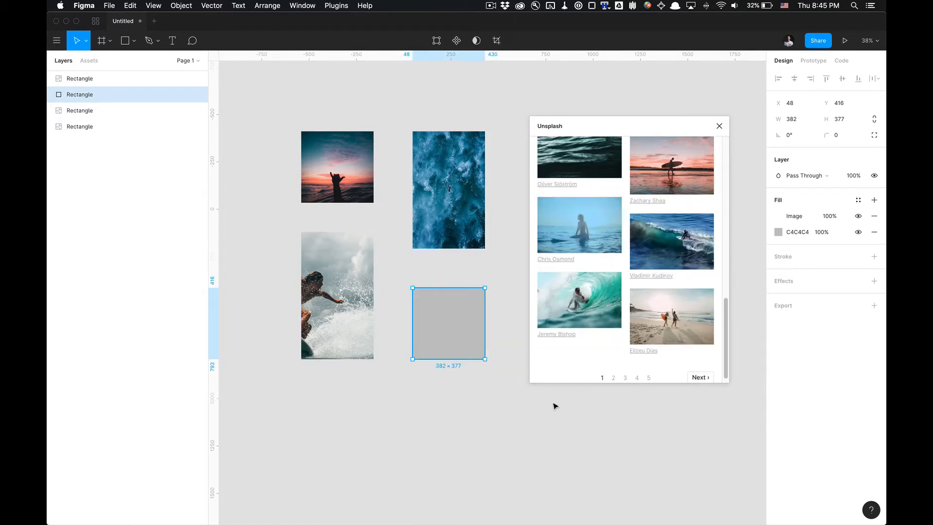
{"action": "left_click", "coordinate": [578, 224]}
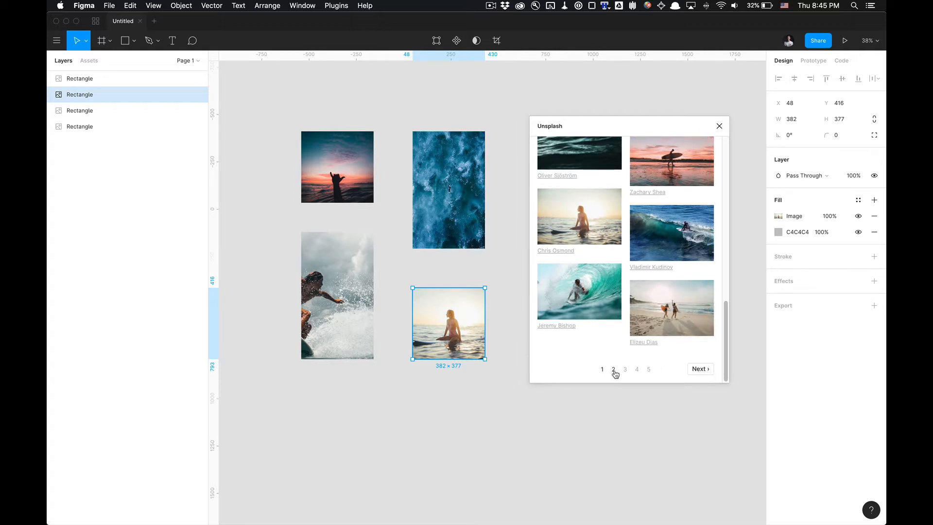
Page through more surf results, then return the Unsplash plugin to its Random presets.
{"action": "left_click", "coordinate": [597, 146]}
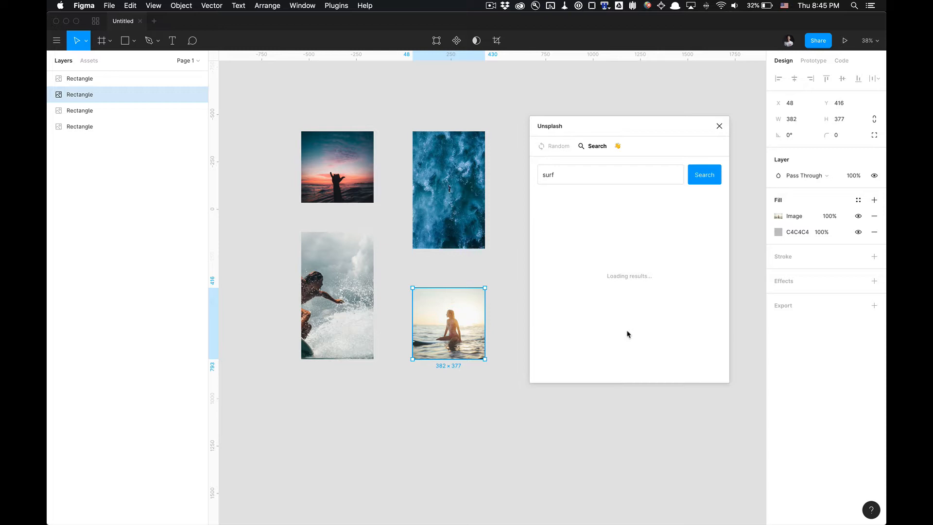
{"action": "left_click", "coordinate": [705, 174]}
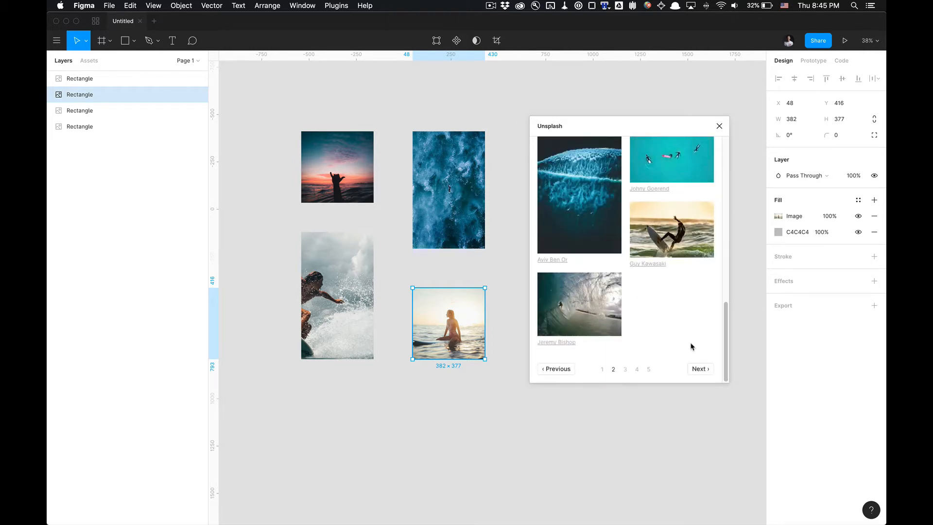
{"action": "mouse_move", "coordinate": [700, 369]}
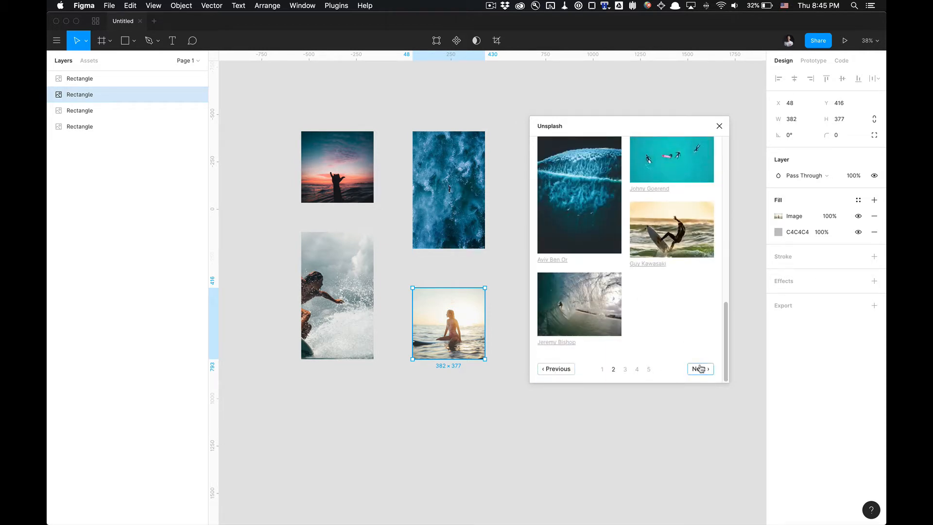
{"action": "left_click", "coordinate": [559, 146]}
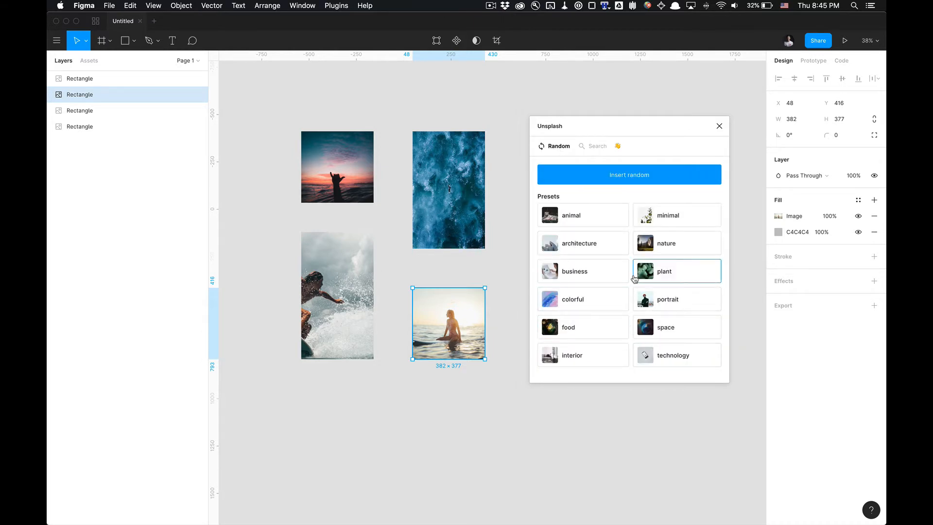
{"action": "mouse_move", "coordinate": [592, 147]}
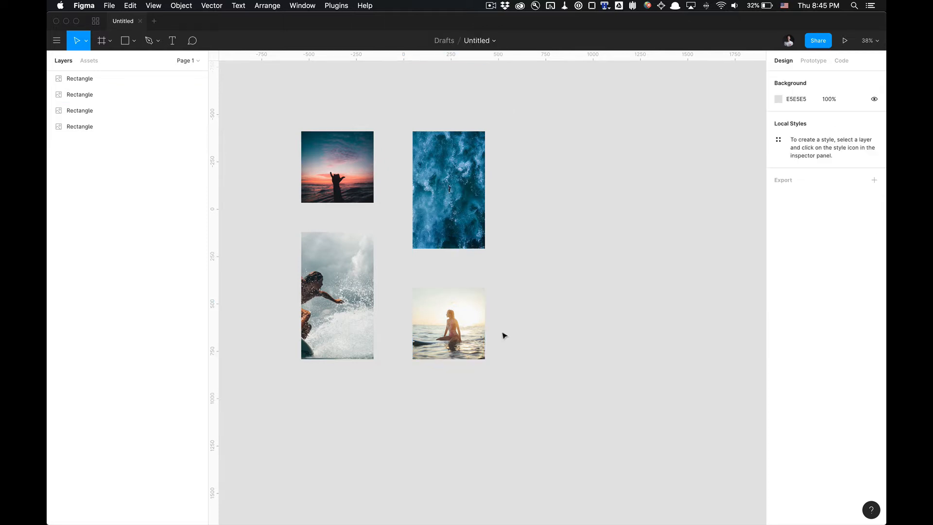
{"action": "left_click", "coordinate": [448, 323]}
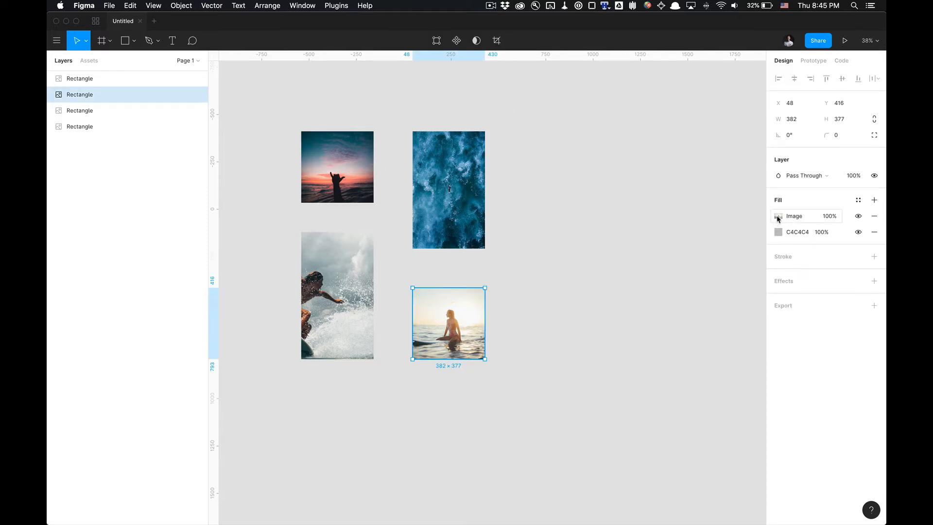
{"action": "left_click", "coordinate": [793, 216]}
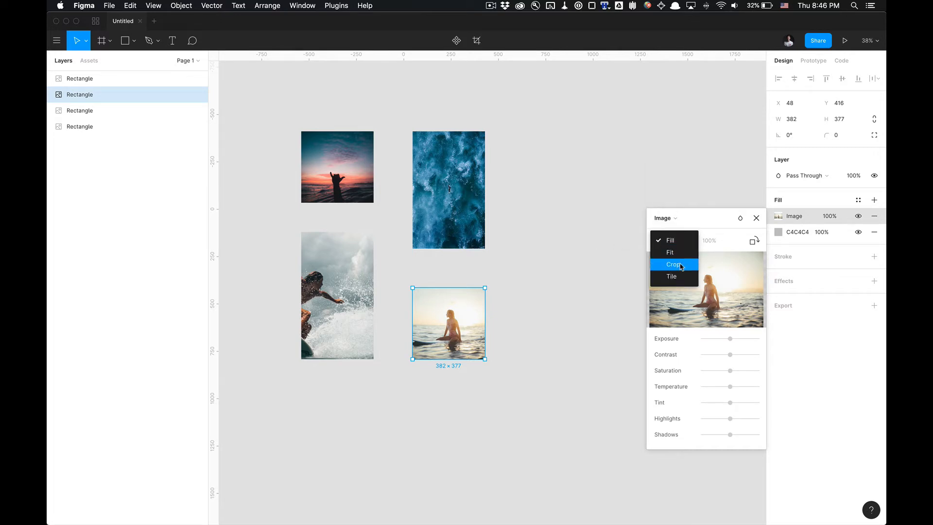
{"action": "left_click", "coordinate": [670, 240]}
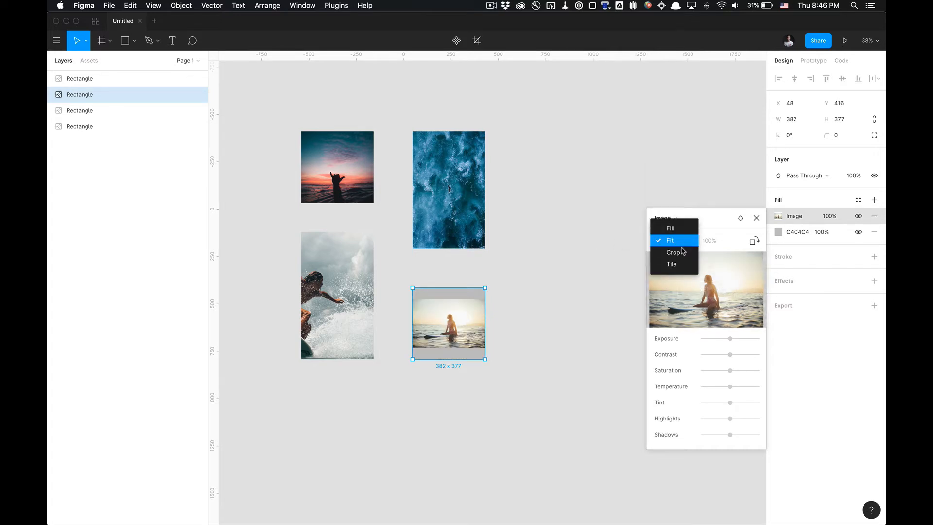
{"action": "mouse_move", "coordinate": [673, 253]}
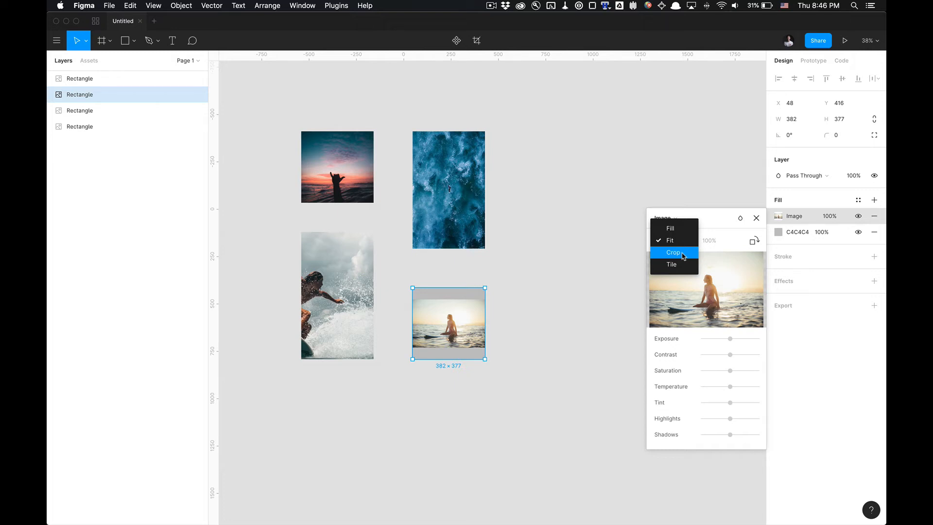
{"action": "left_click", "coordinate": [673, 252]}
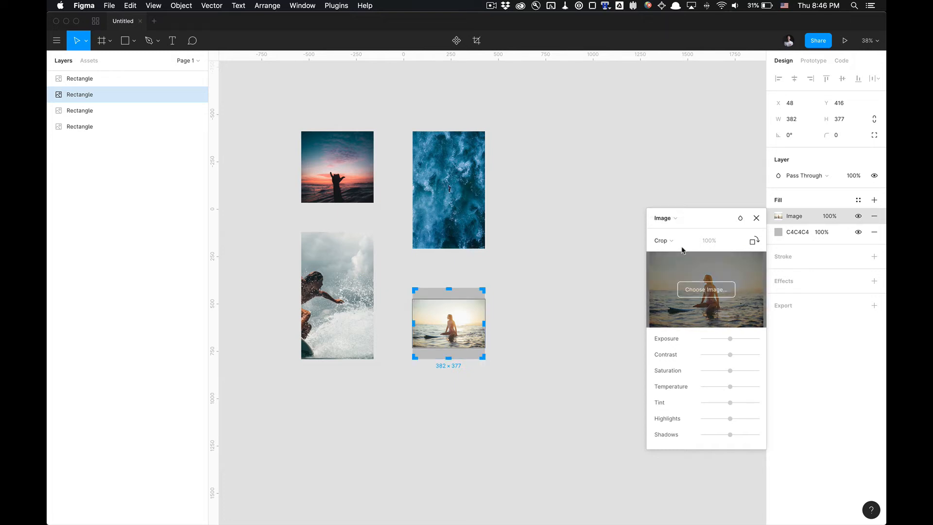
{"action": "left_click", "coordinate": [663, 241]}
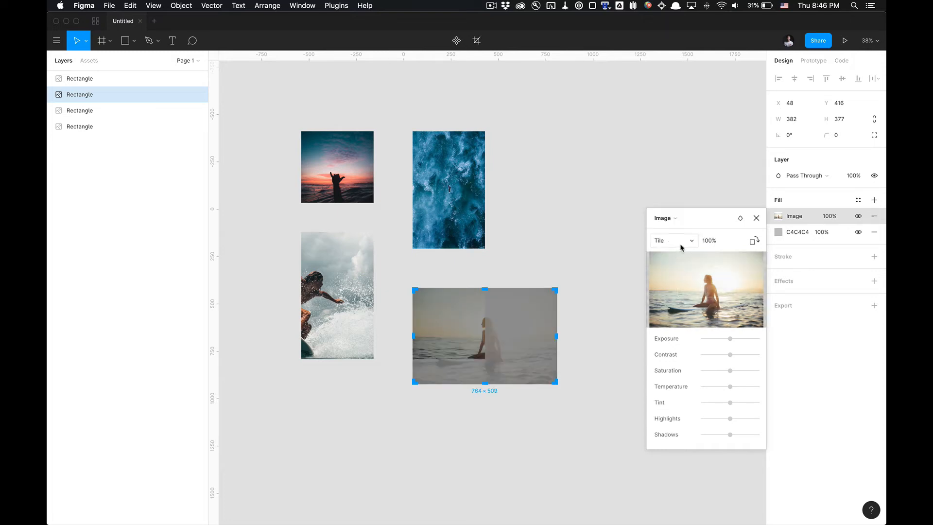
{"action": "left_click", "coordinate": [673, 241]}
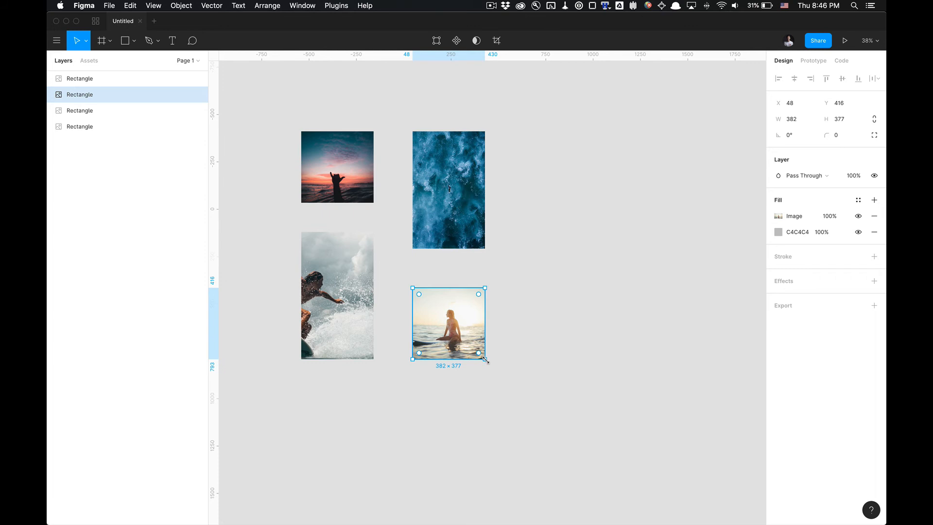
{"action": "left_click_drag", "start_coordinate": [485, 352], "coordinate": [682, 443]}
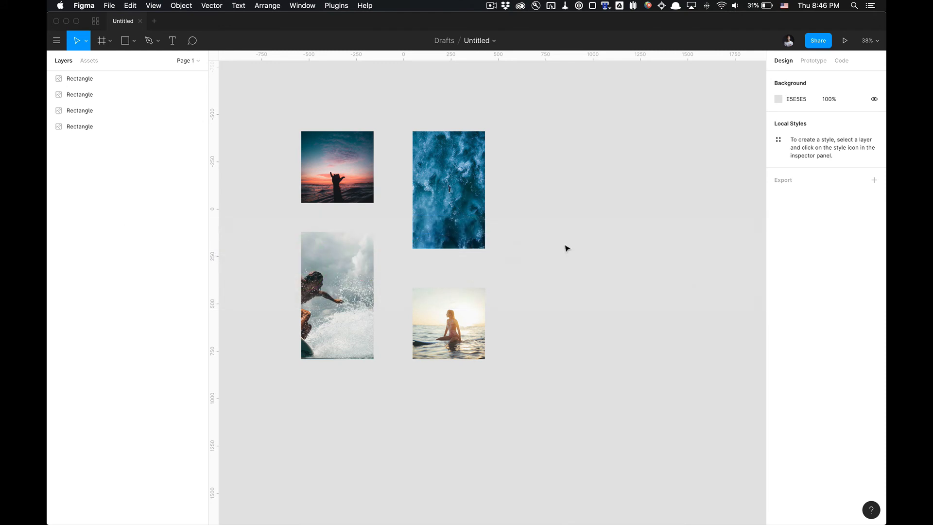
{"action": "left_click", "coordinate": [448, 190]}
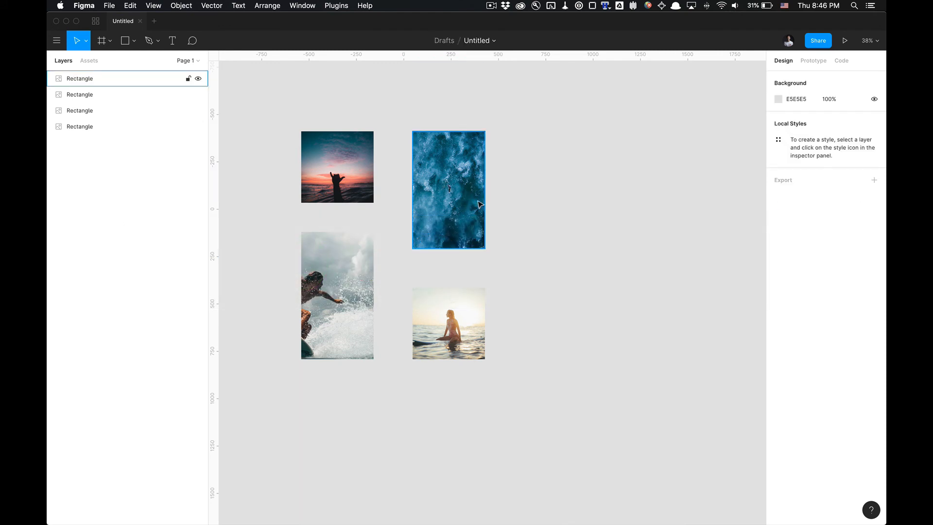
{"action": "left_click", "coordinate": [546, 180]}
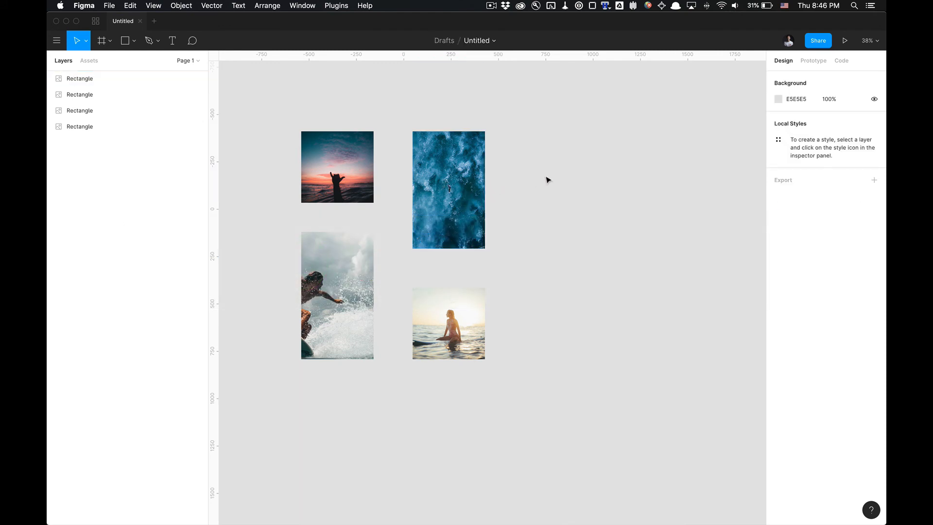